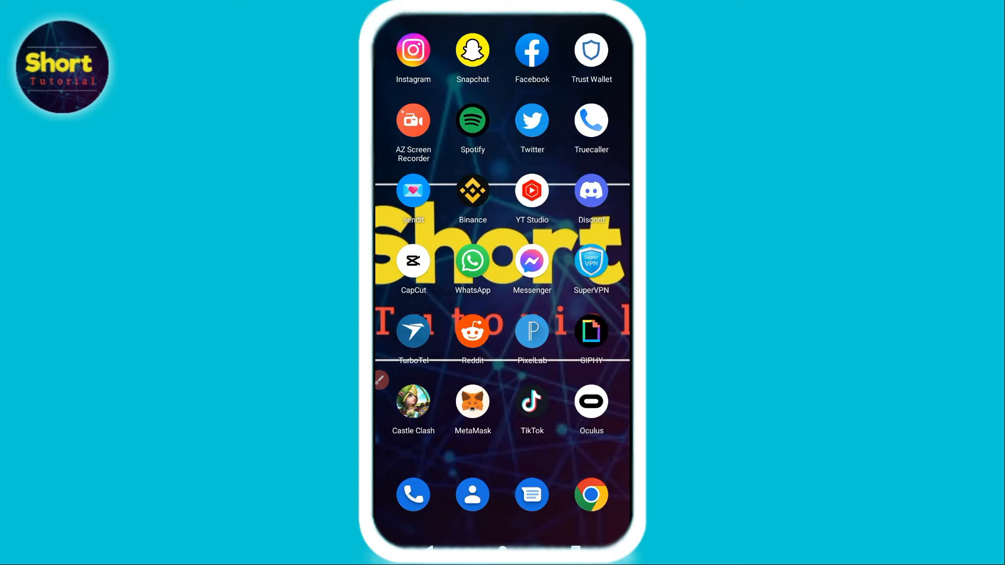
Launch Snapchat, capture a blank snap and bring up its Send To recipient list
click(472, 51)
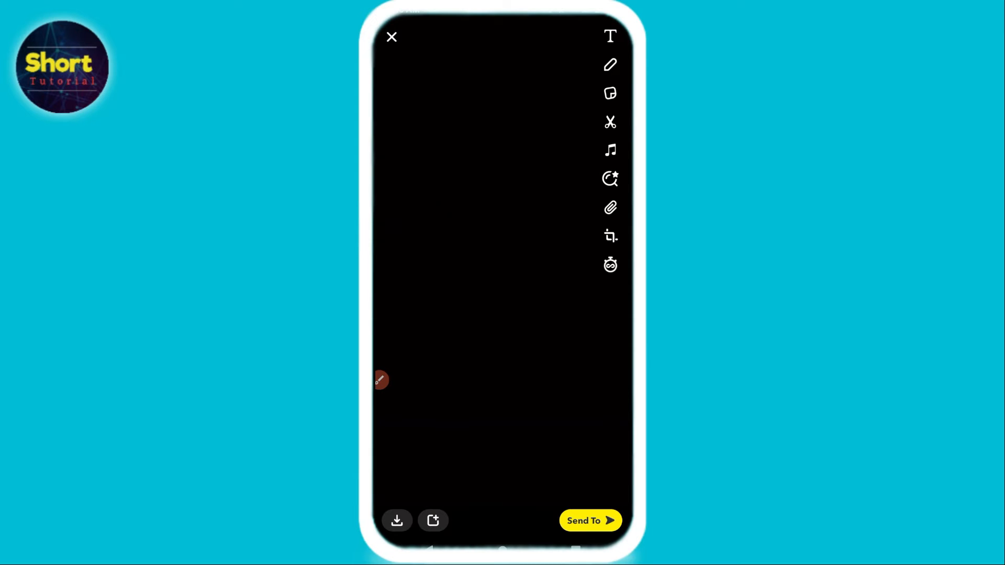
click(589, 520)
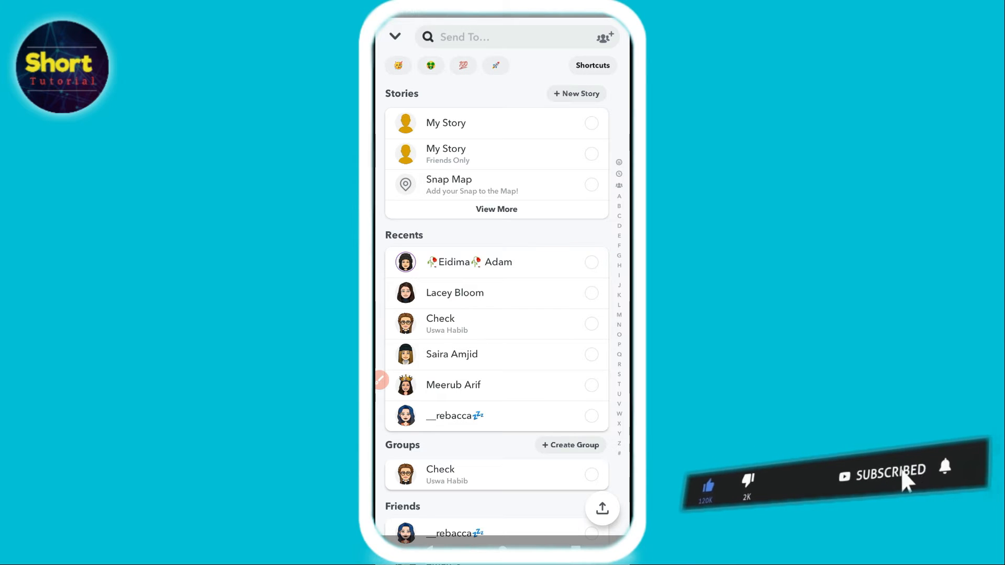
Start a new shortcut from the Shortcuts editor on the Send To screen
click(591, 65)
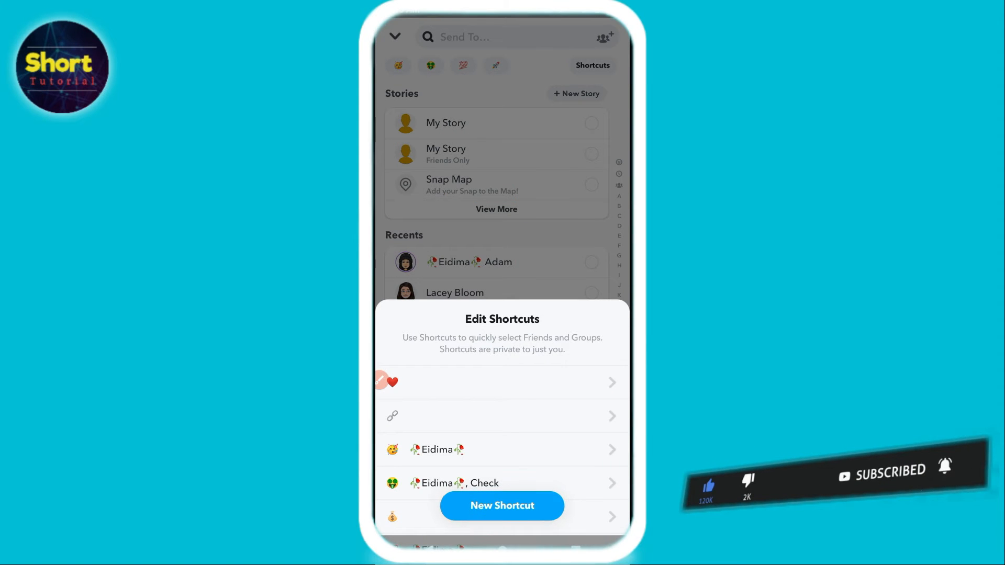
click(502, 506)
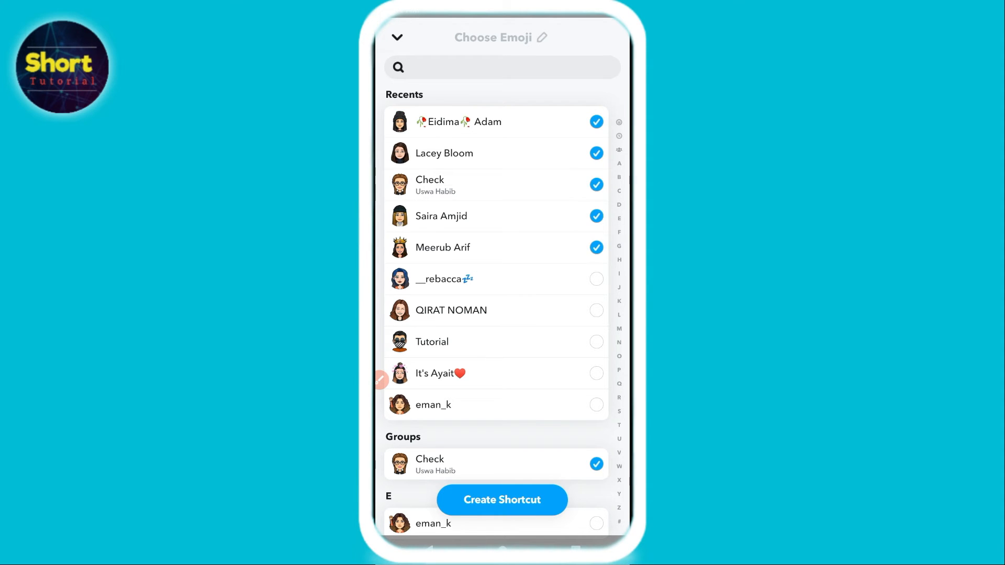
Add the sixth recent friend, choose the pink heart emoji, and create the shortcut
click(596, 279)
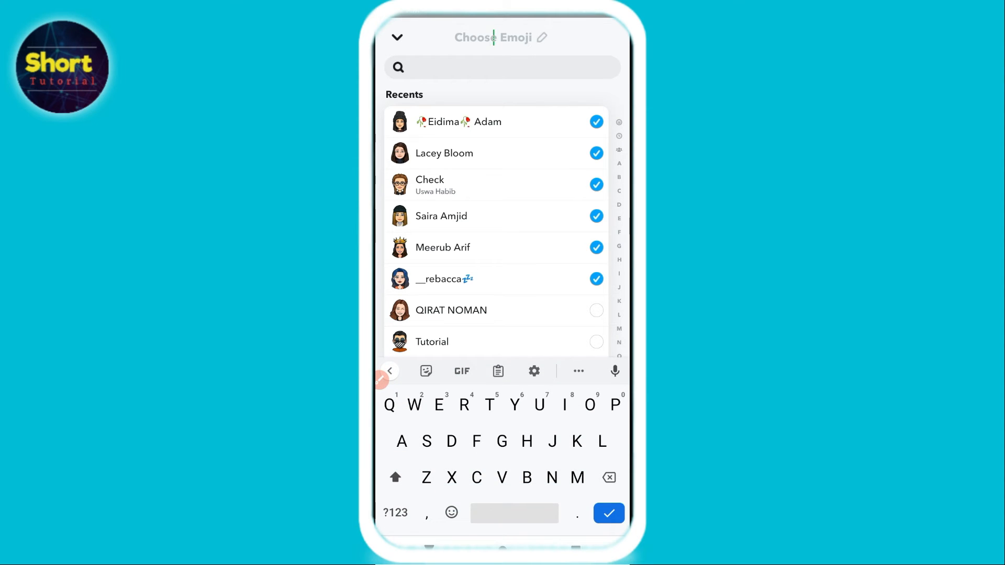
click(451, 513)
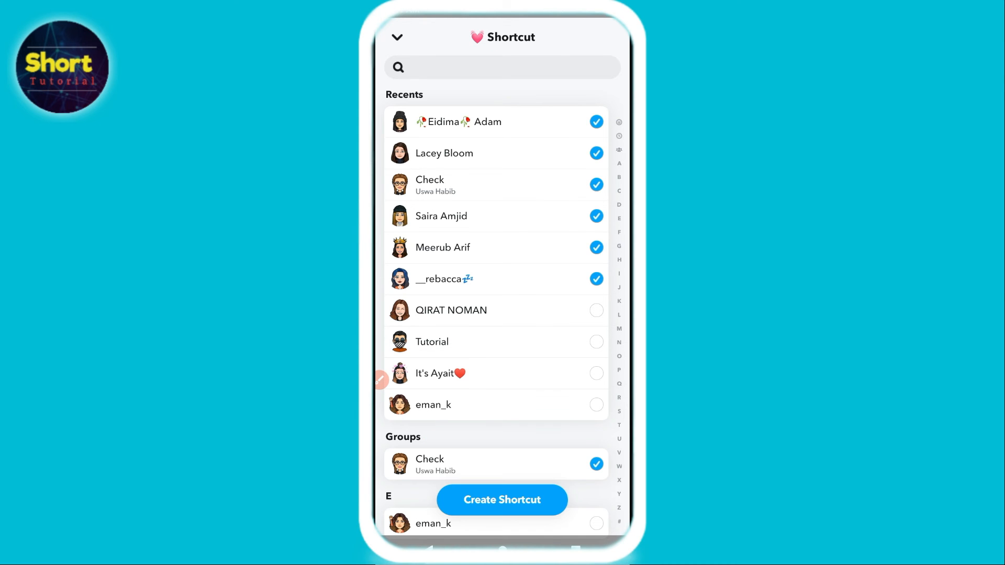
click(502, 500)
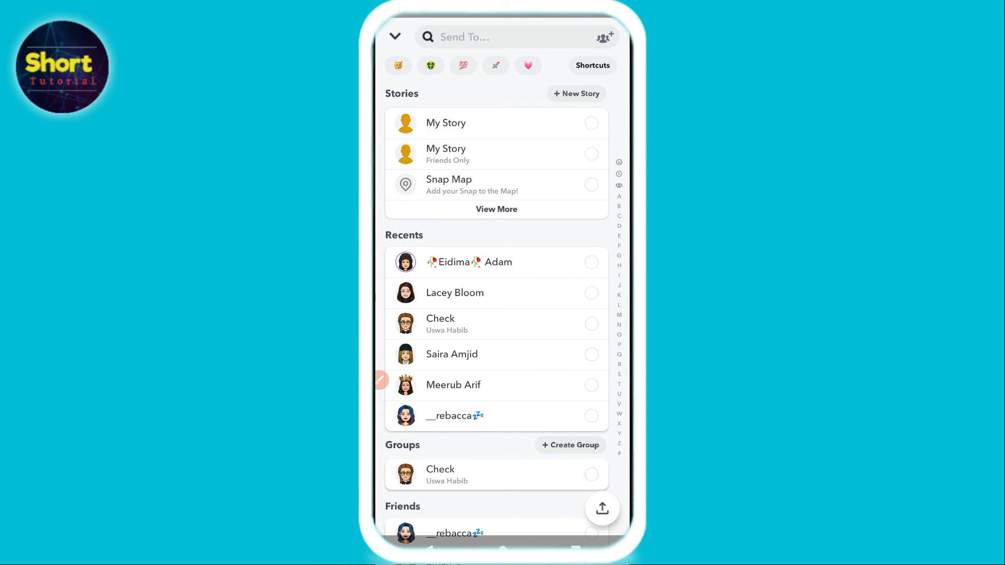
Filter recipients to the pink heart shortcut and select all six friends
click(528, 66)
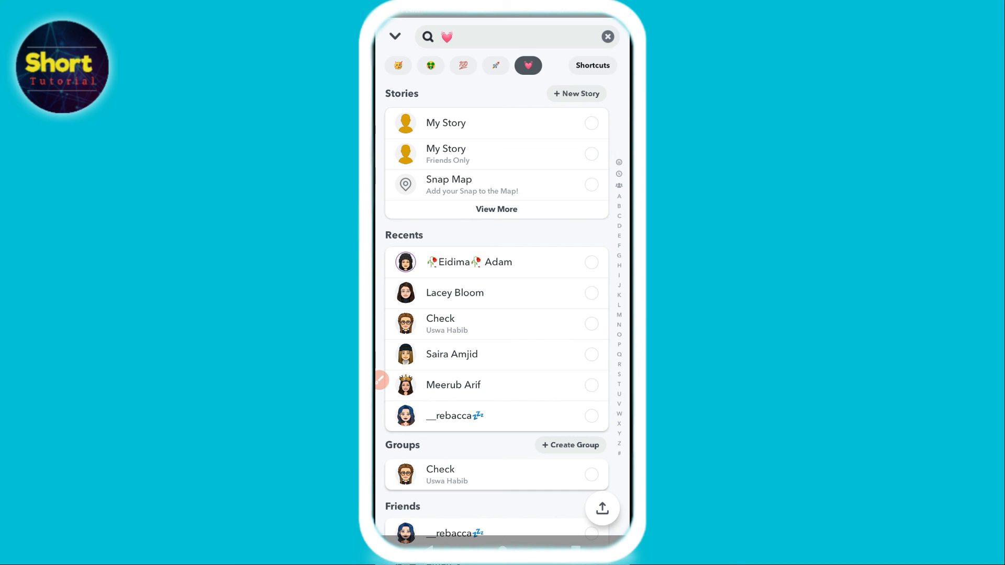
click(528, 65)
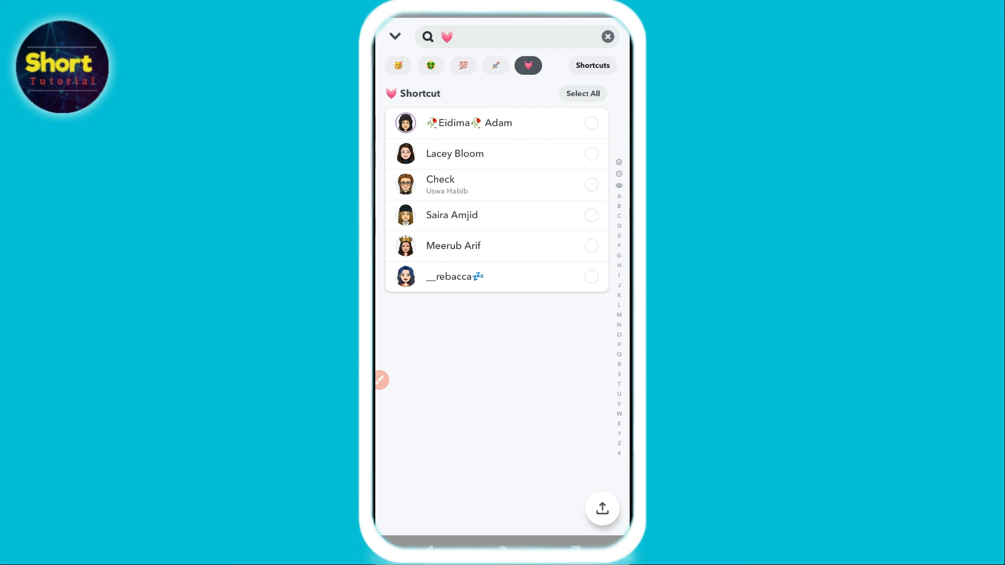
click(582, 94)
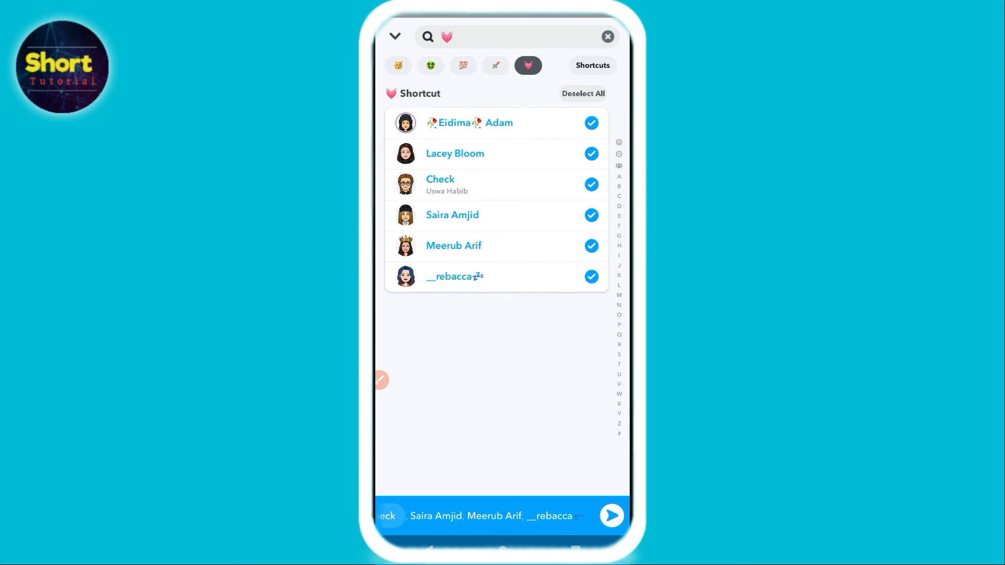